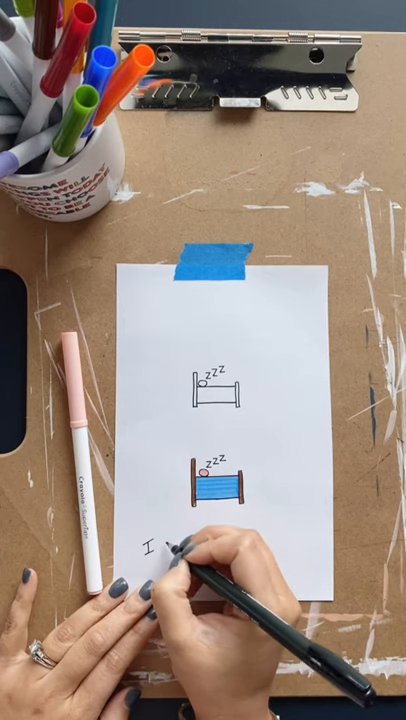
text(LU)
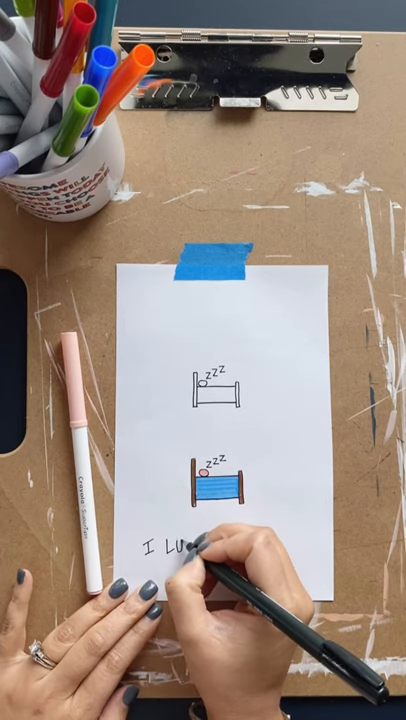
text(LOV)
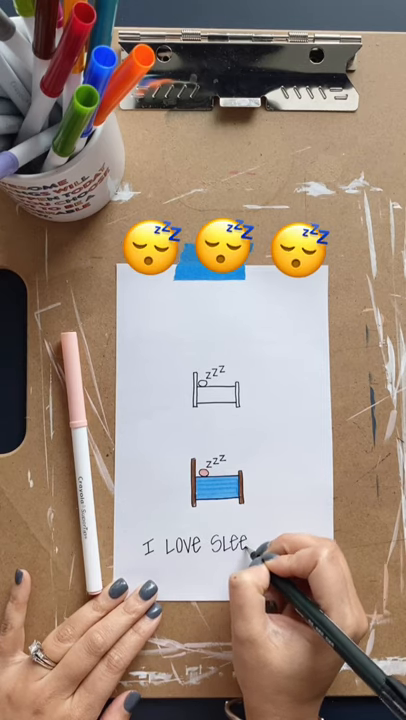
text(p!)
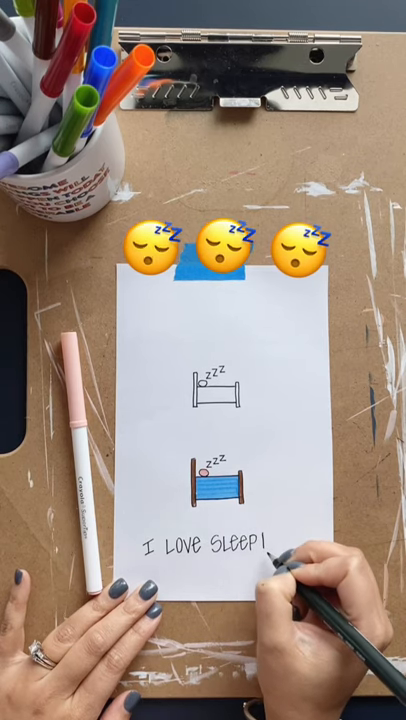